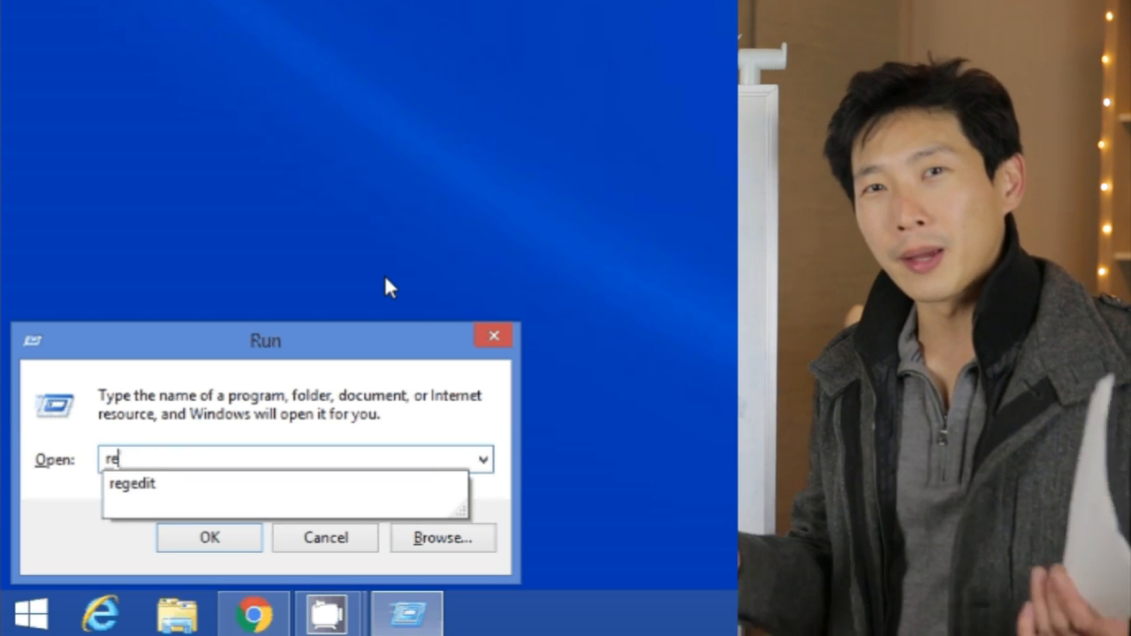
Launch regedit from the Run box to bring up Registry Editor.
text(ged)
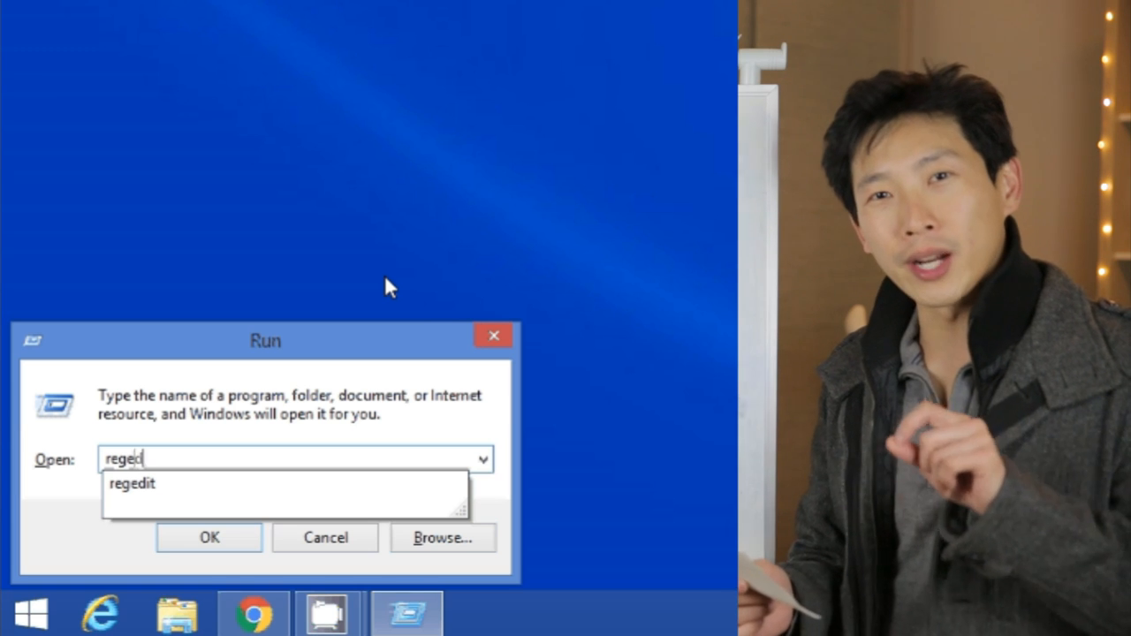
text(it)
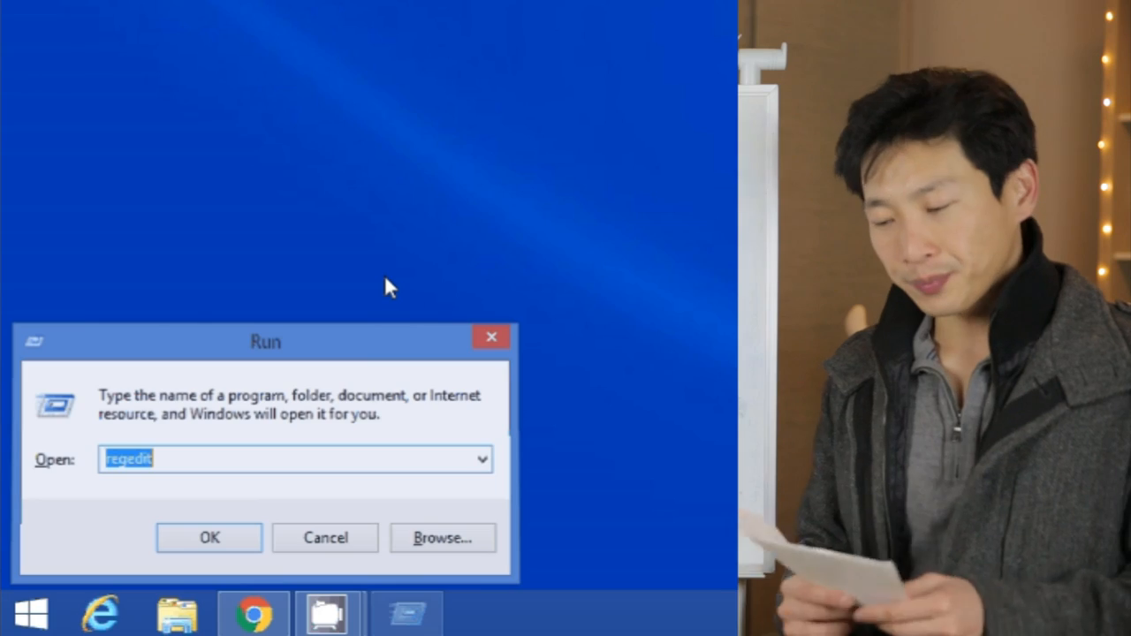
click(210, 537)
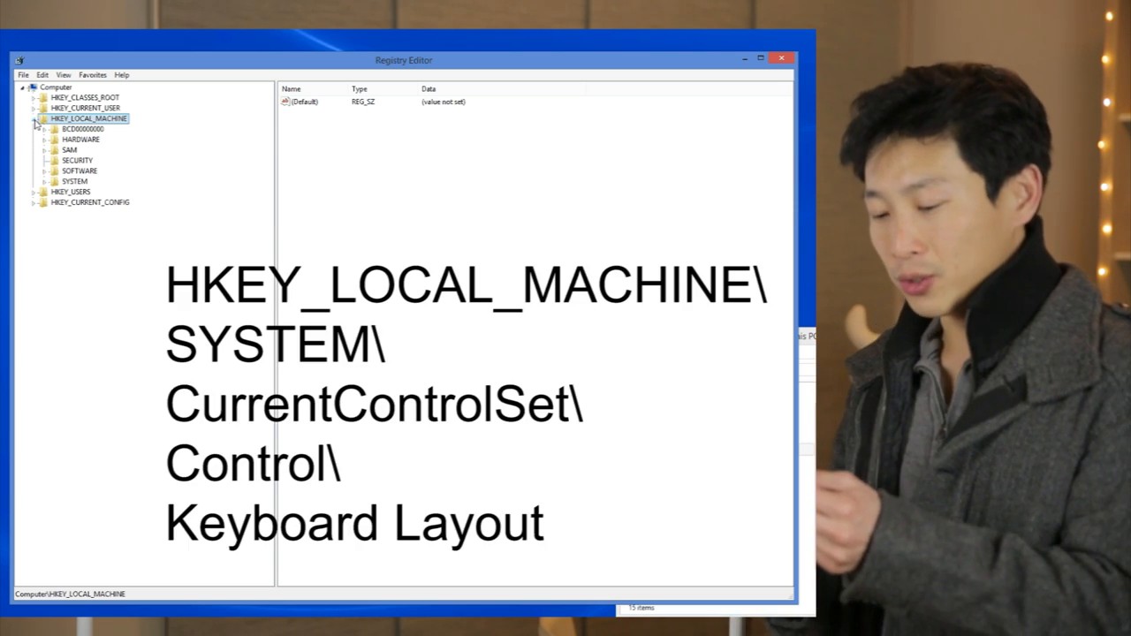
Navigate to HKEY_LOCAL_MACHINE\SYSTEM\CurrentControlSet\Control\Keyboard Layout and select it.
click(75, 180)
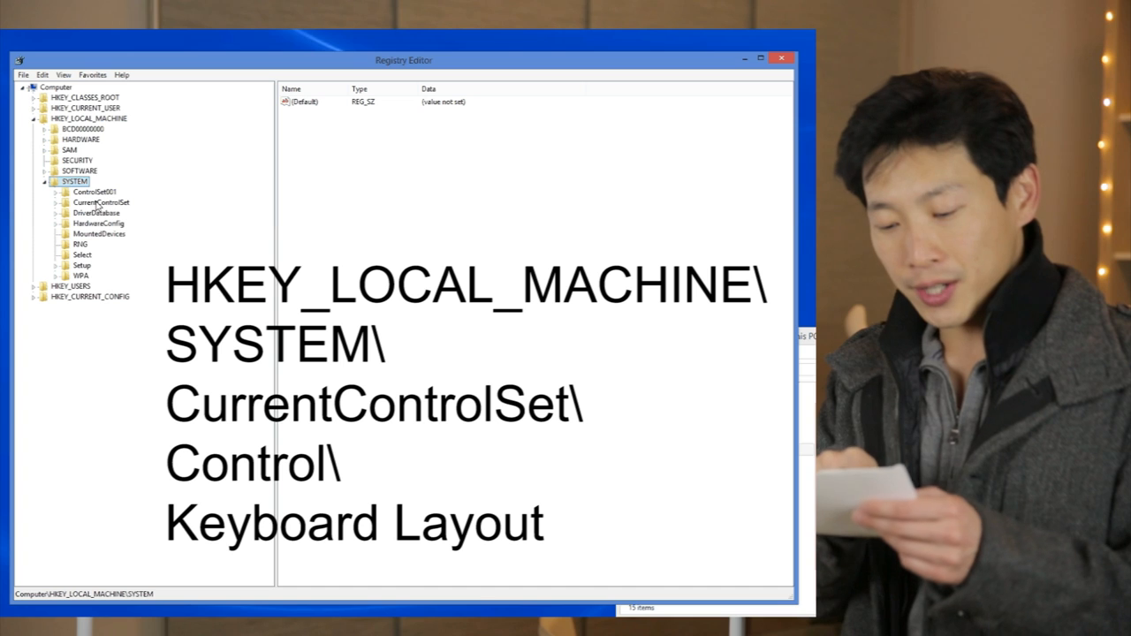
click(100, 202)
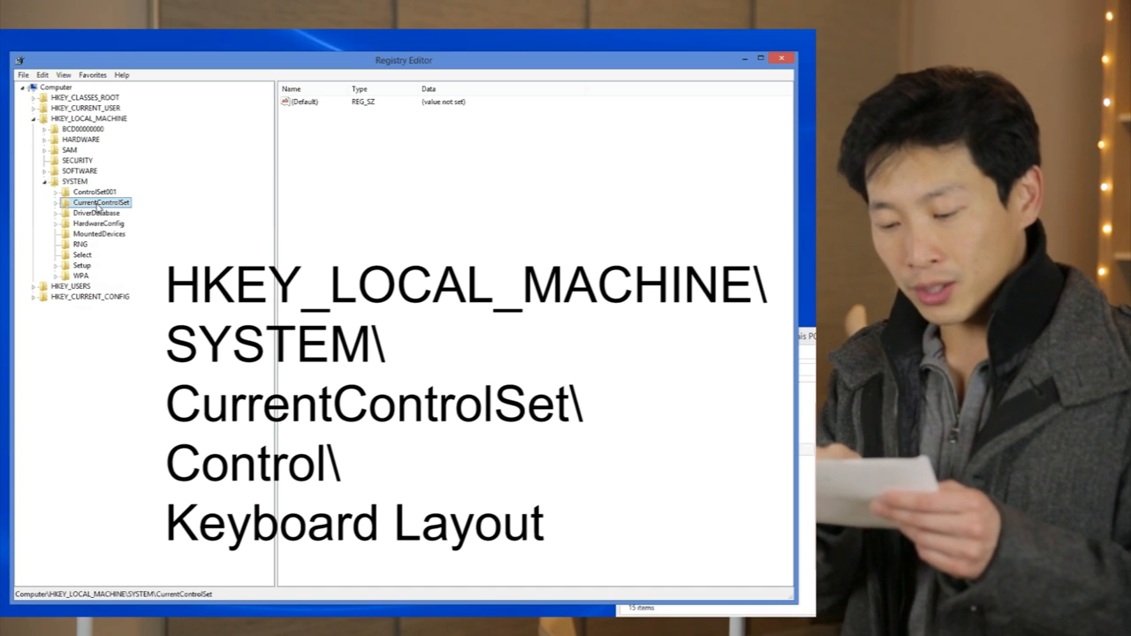
click(56, 203)
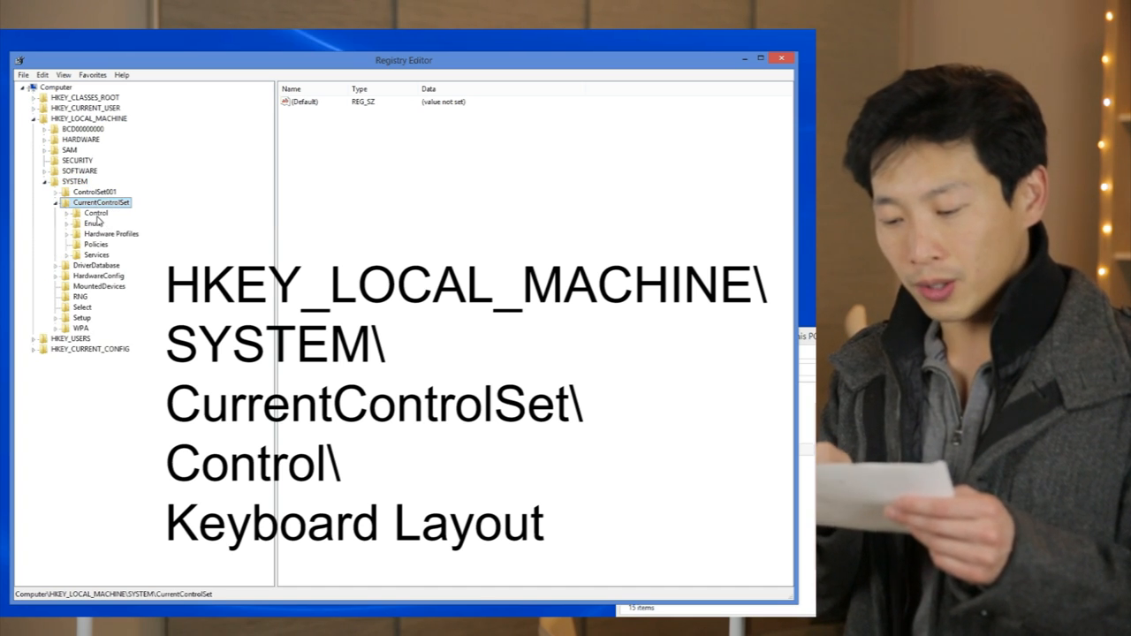
click(95, 212)
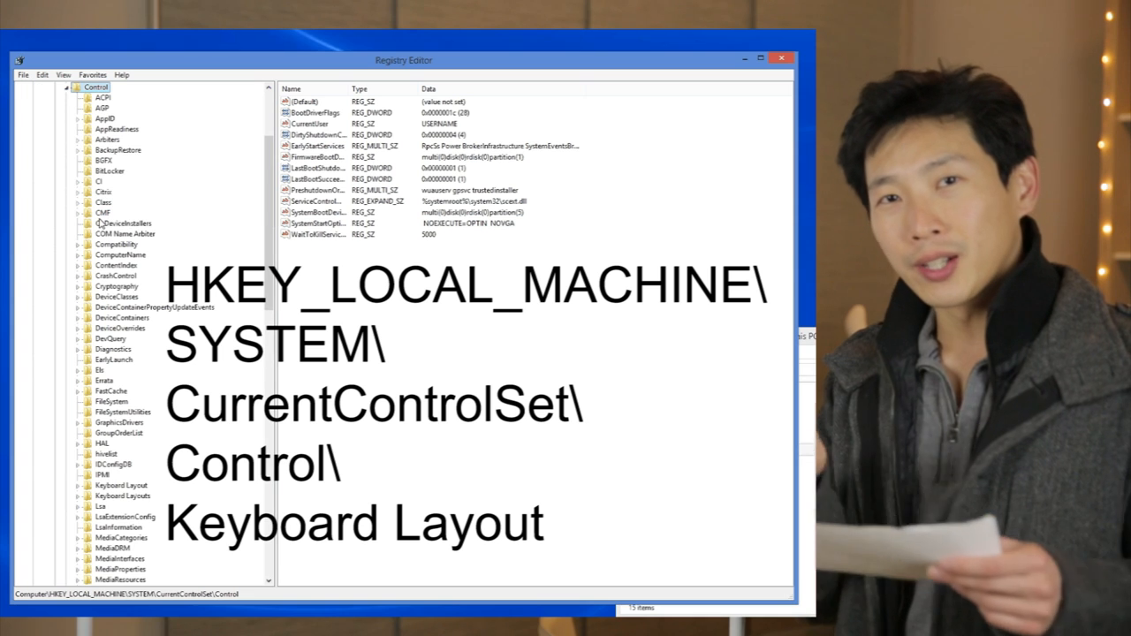
scroll(down, 3)
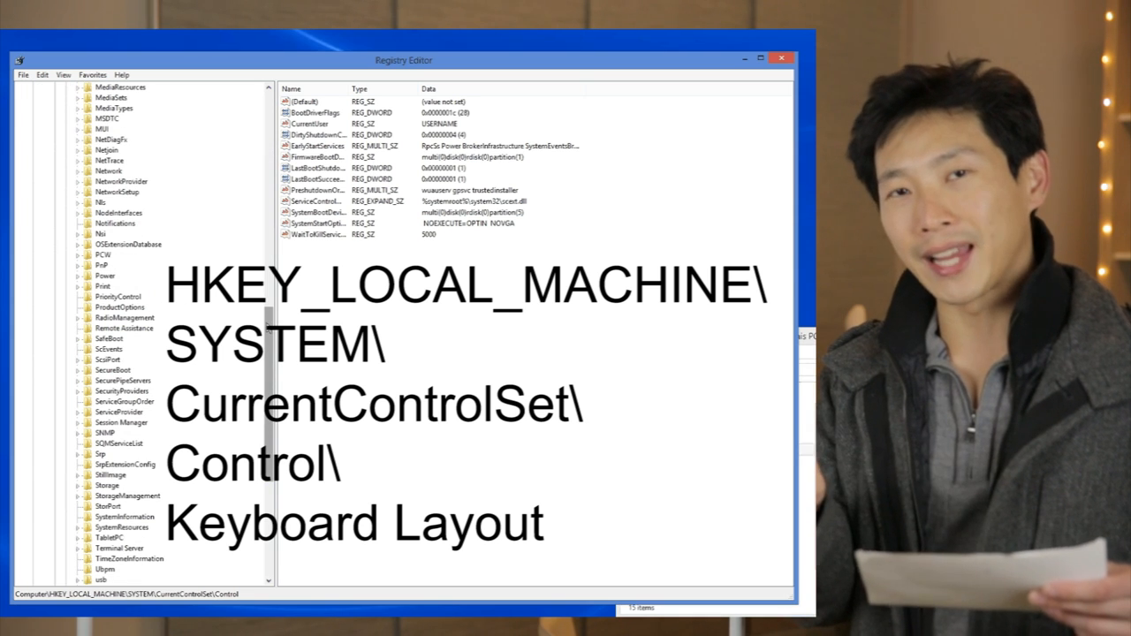
scroll(up, 3)
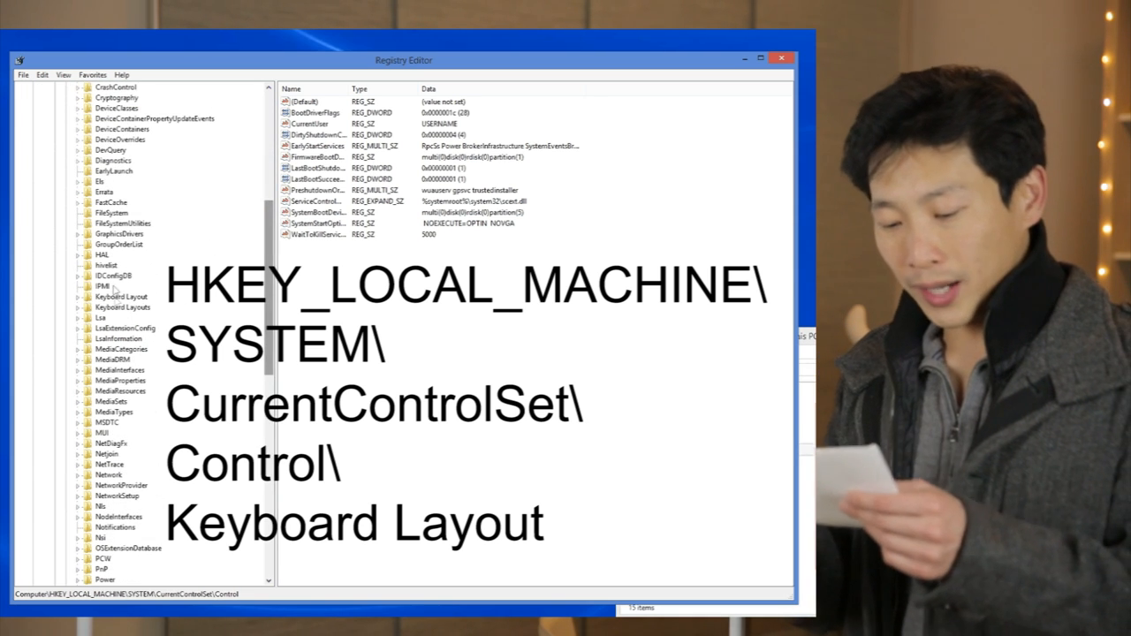
click(115, 296)
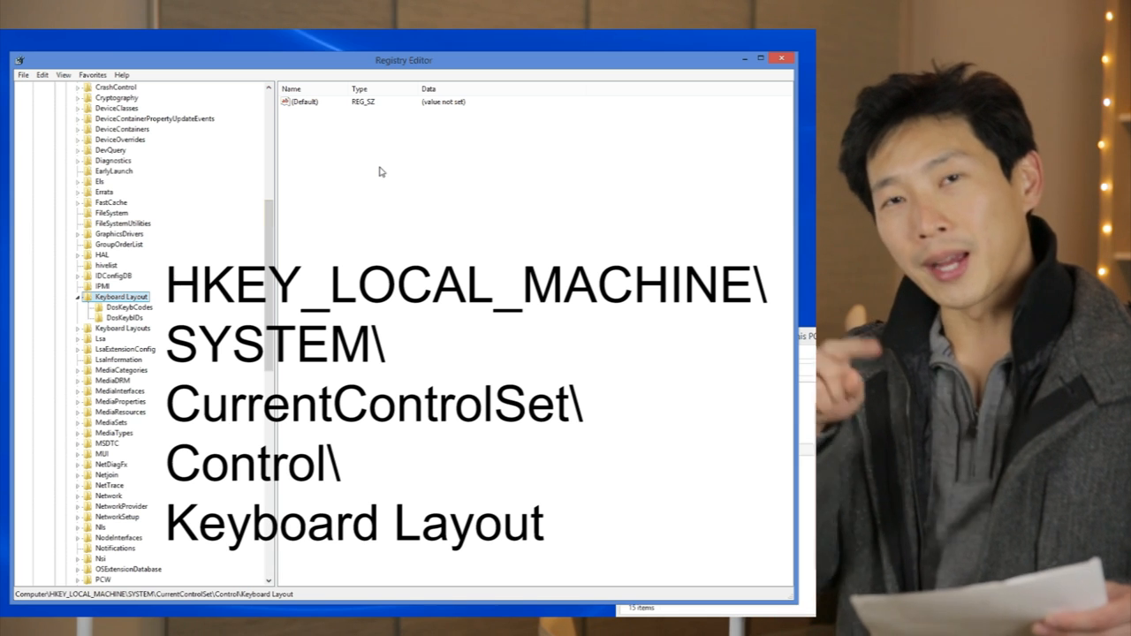
Create a new Binary Value in the Keyboard Layout key via the right pane's New menu.
right_click(381, 172)
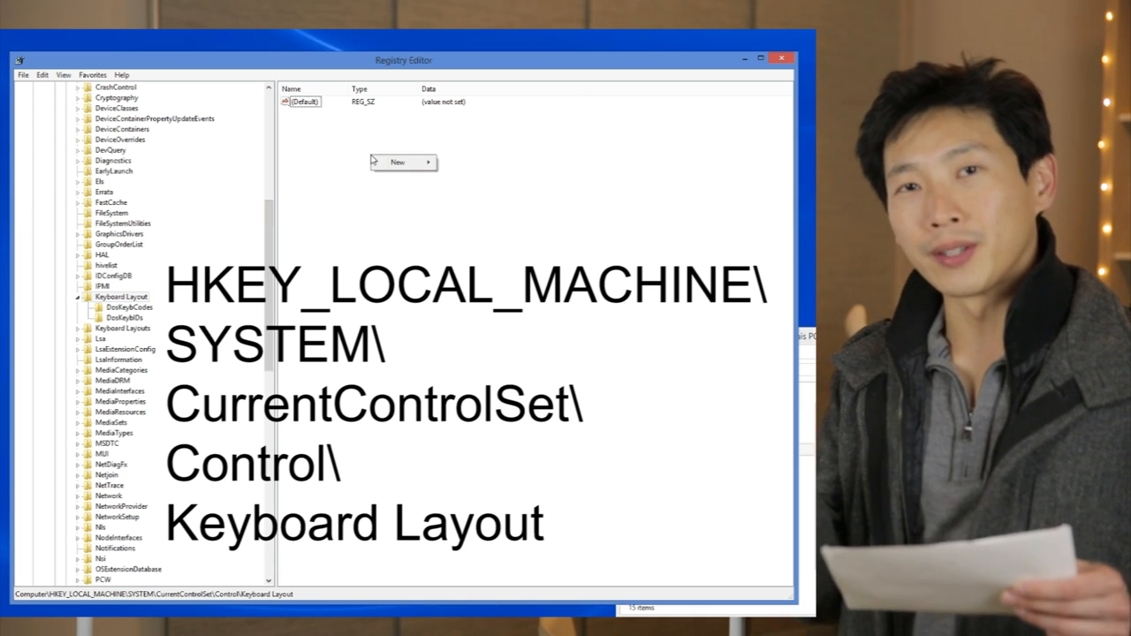
click(397, 162)
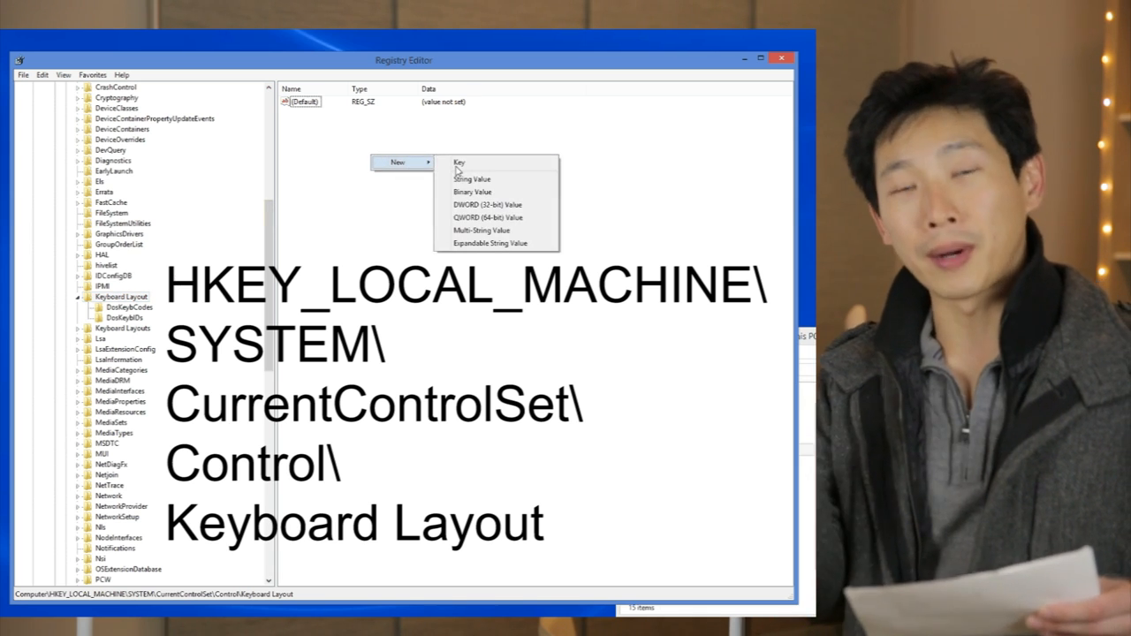
mouse_move(472, 192)
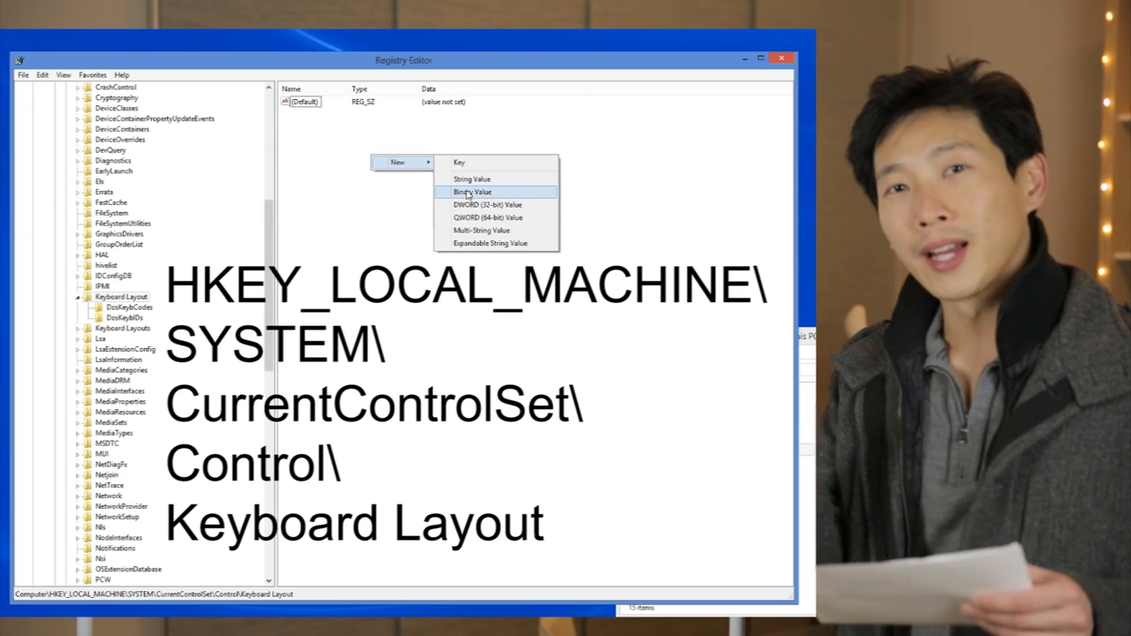
click(473, 192)
text(Scan)
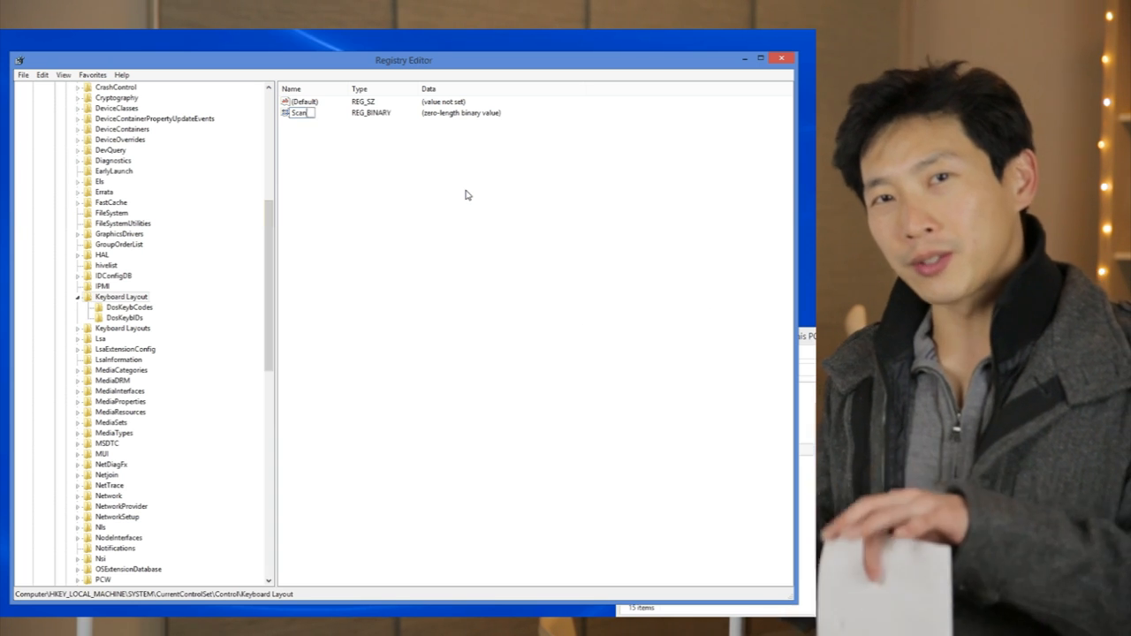
Name the value 'Scancode Map' and bring up its Edit Binary Value data.
text(code Map)
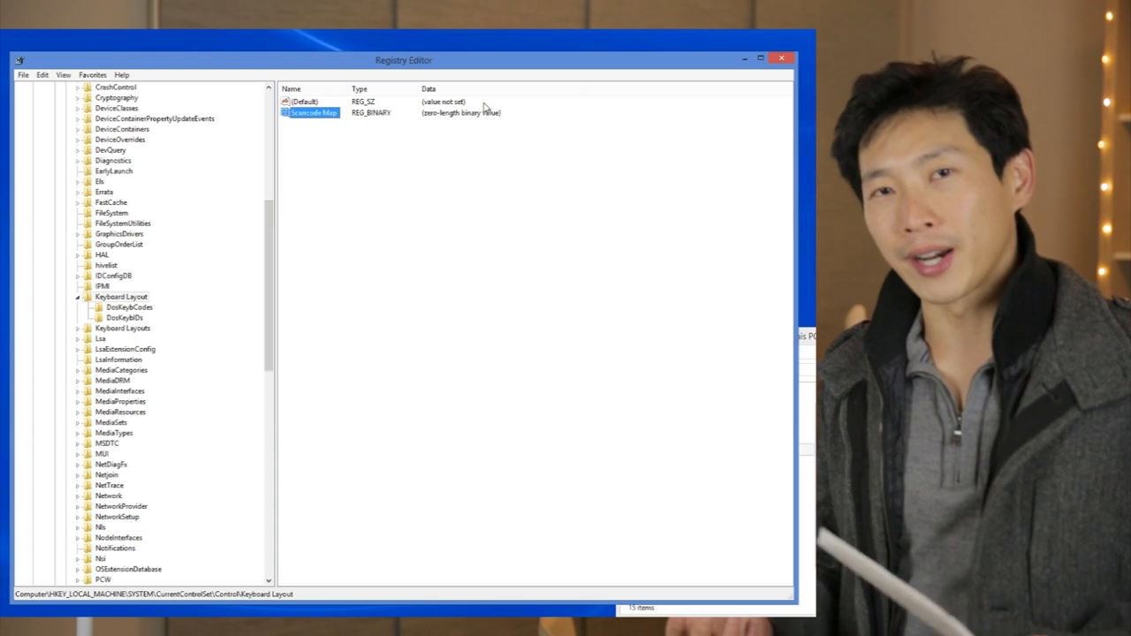
mouse_move(442, 121)
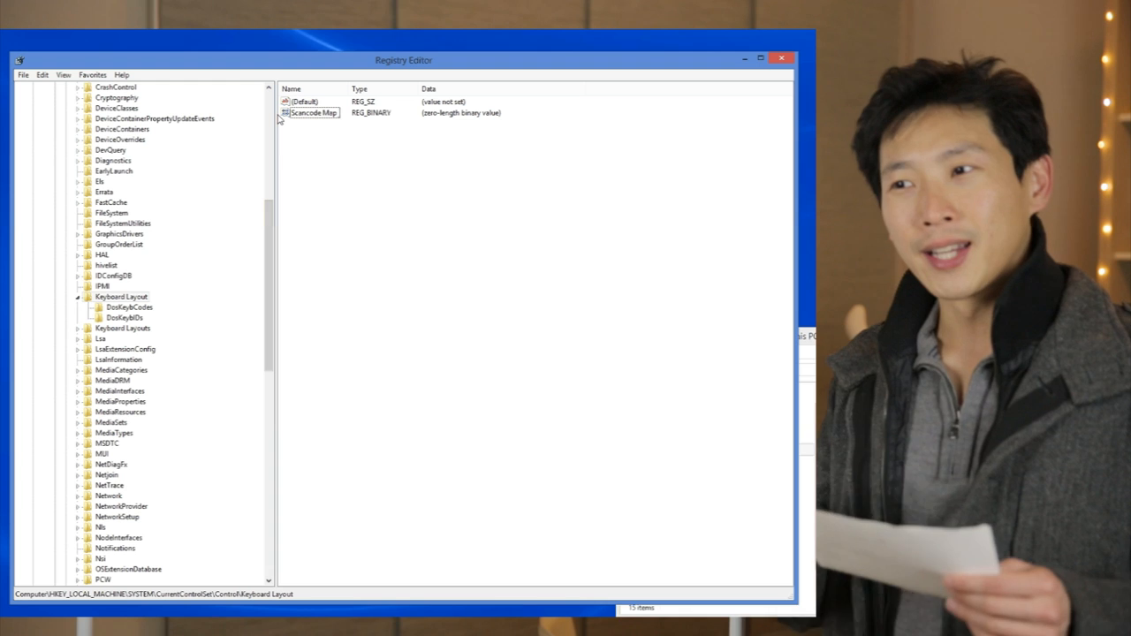
click(311, 112)
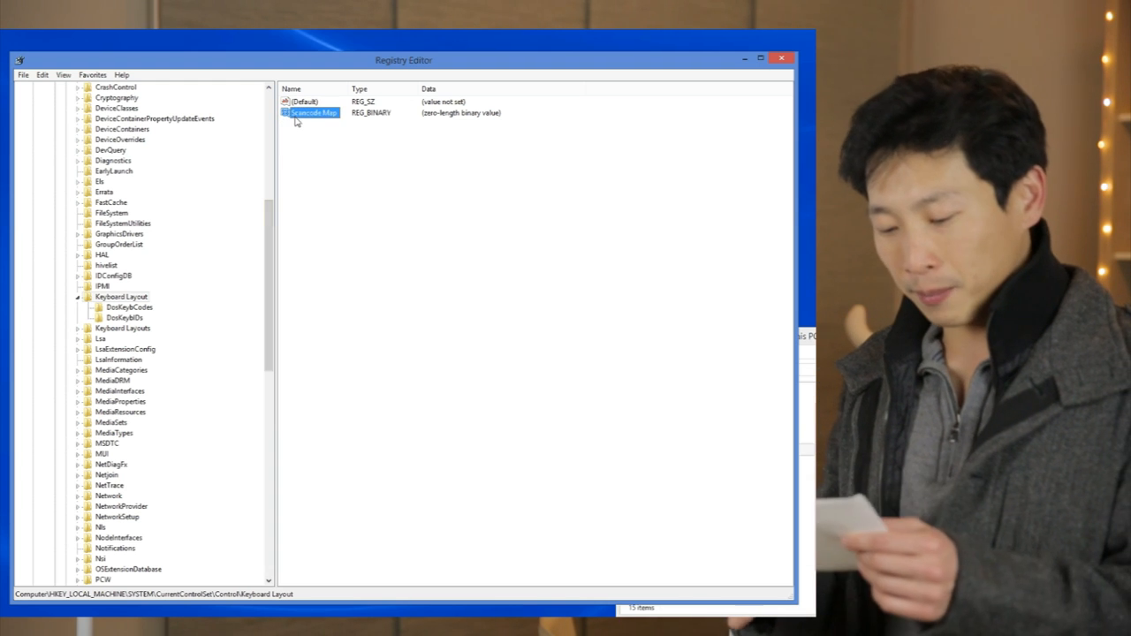
double_click(314, 113)
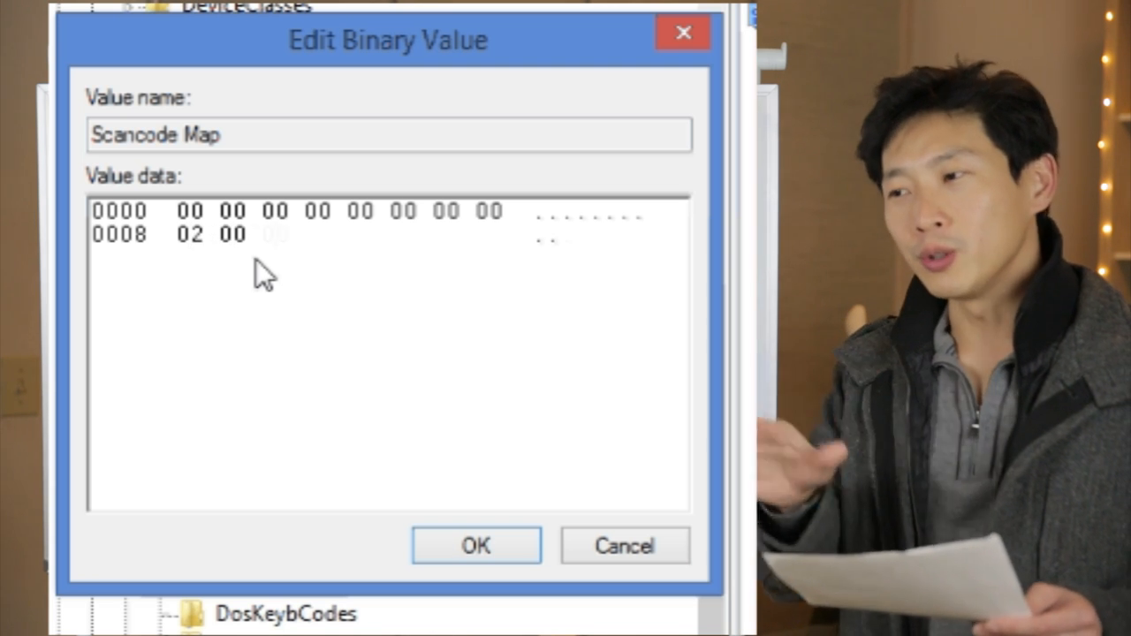
text(00)
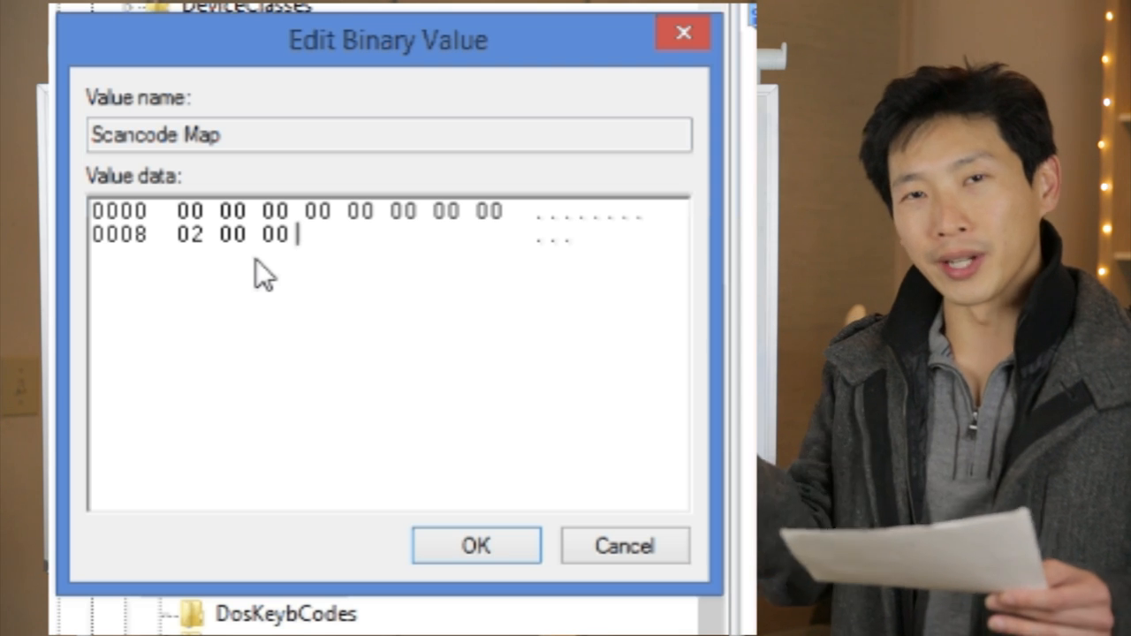
text(00)
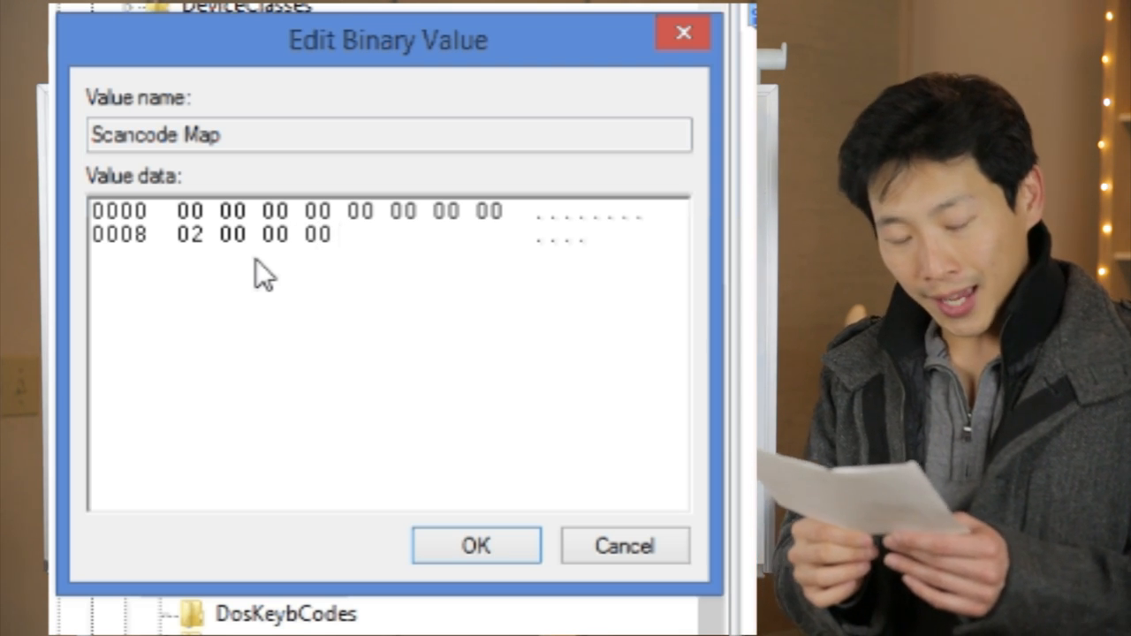
text(1)
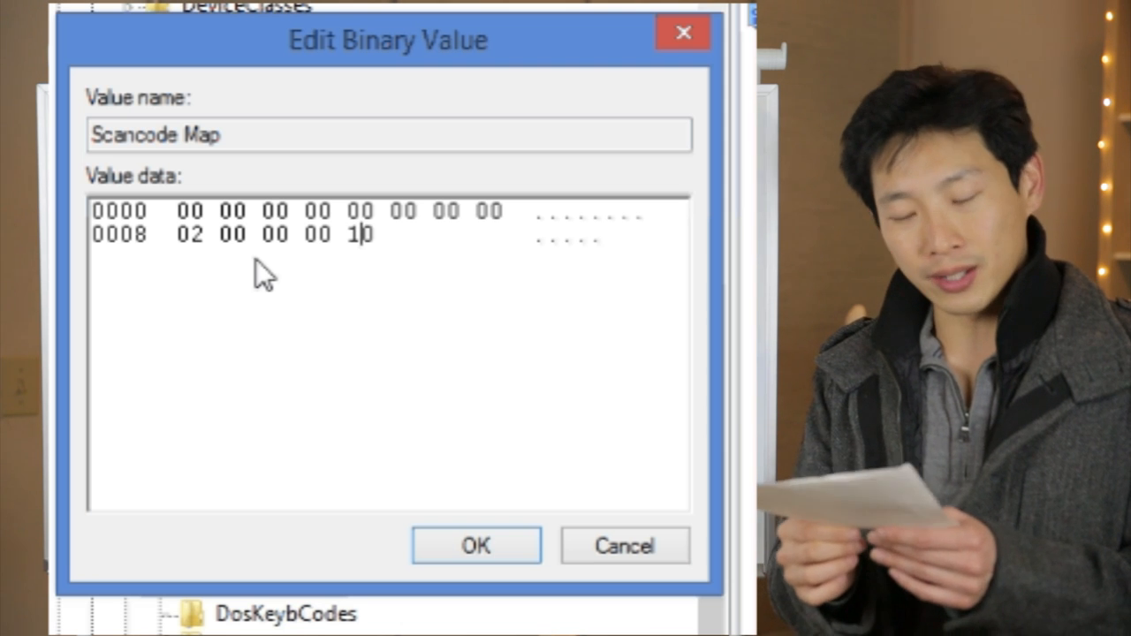
text(0)
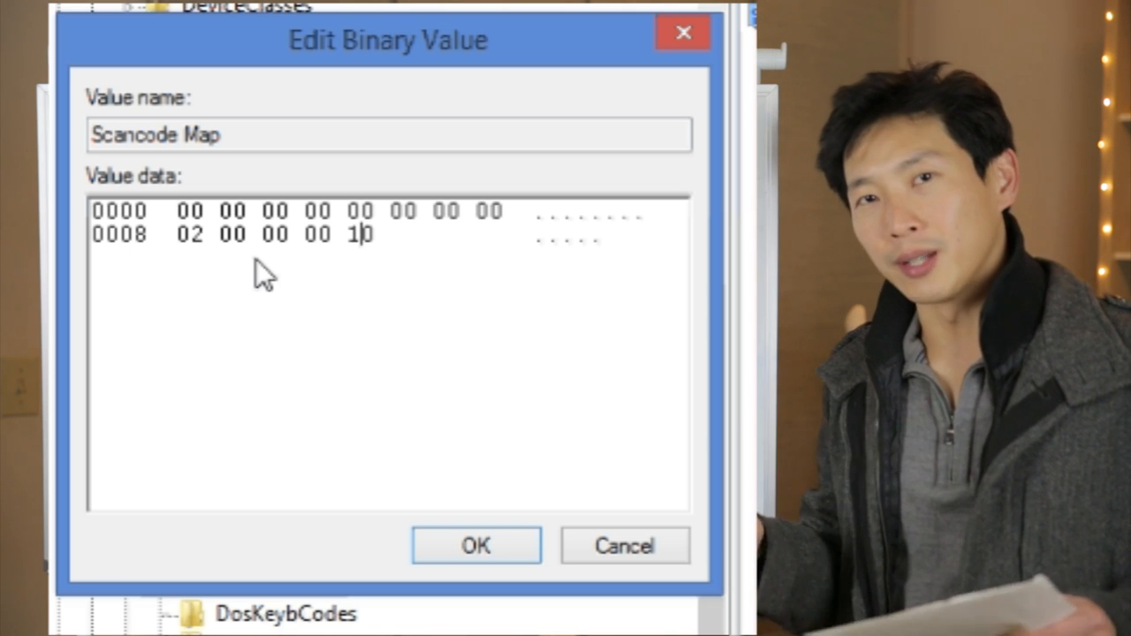
text(C)
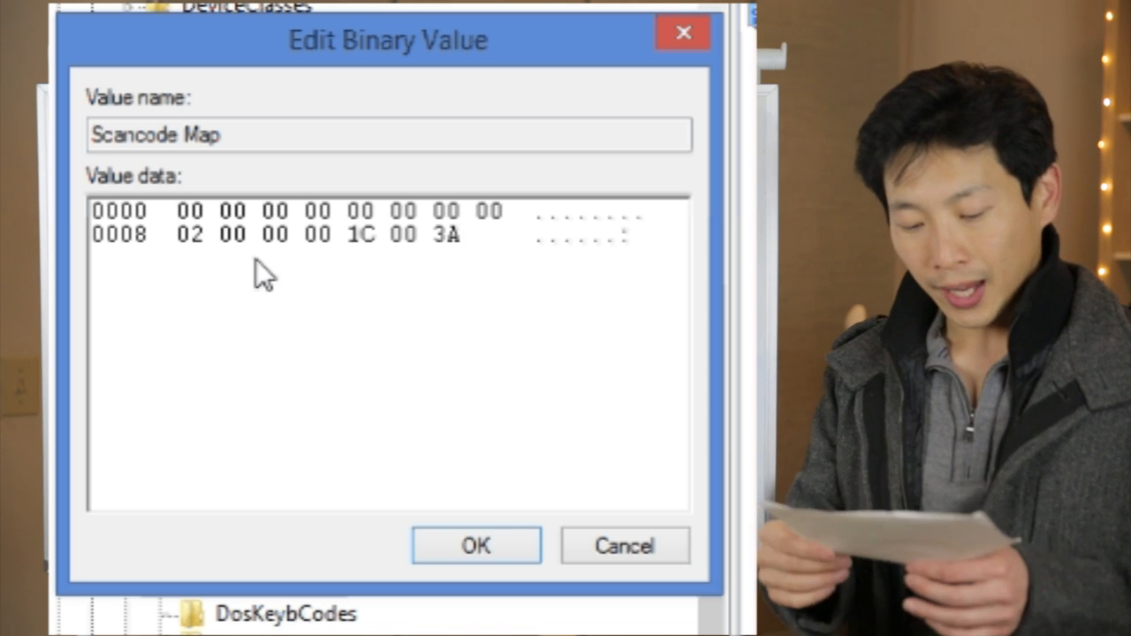
text(00)
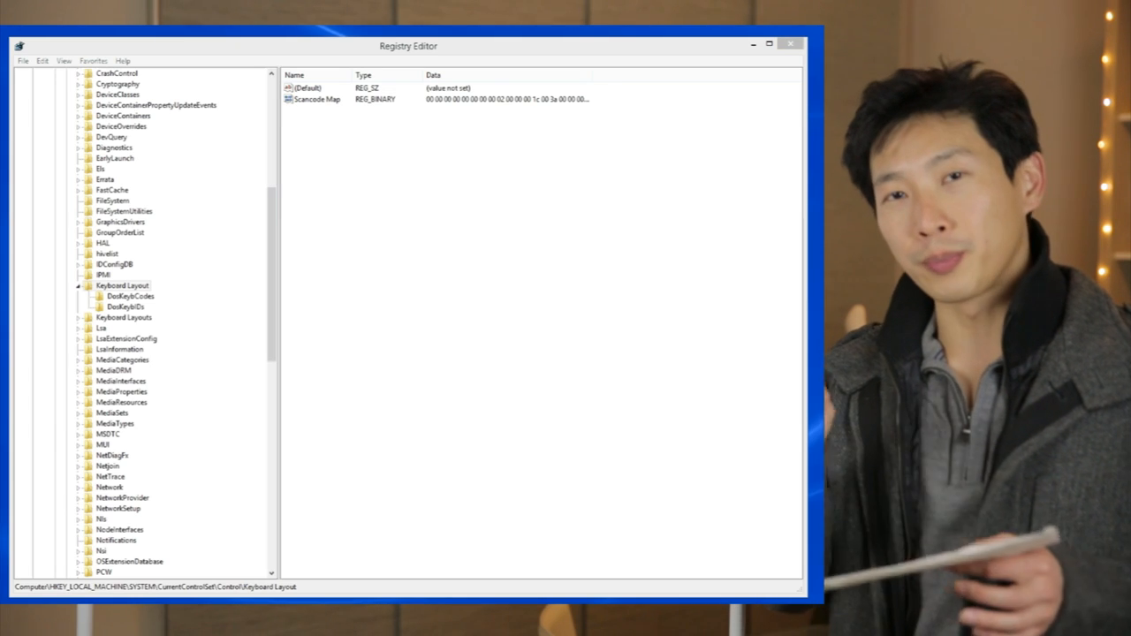
click(789, 45)
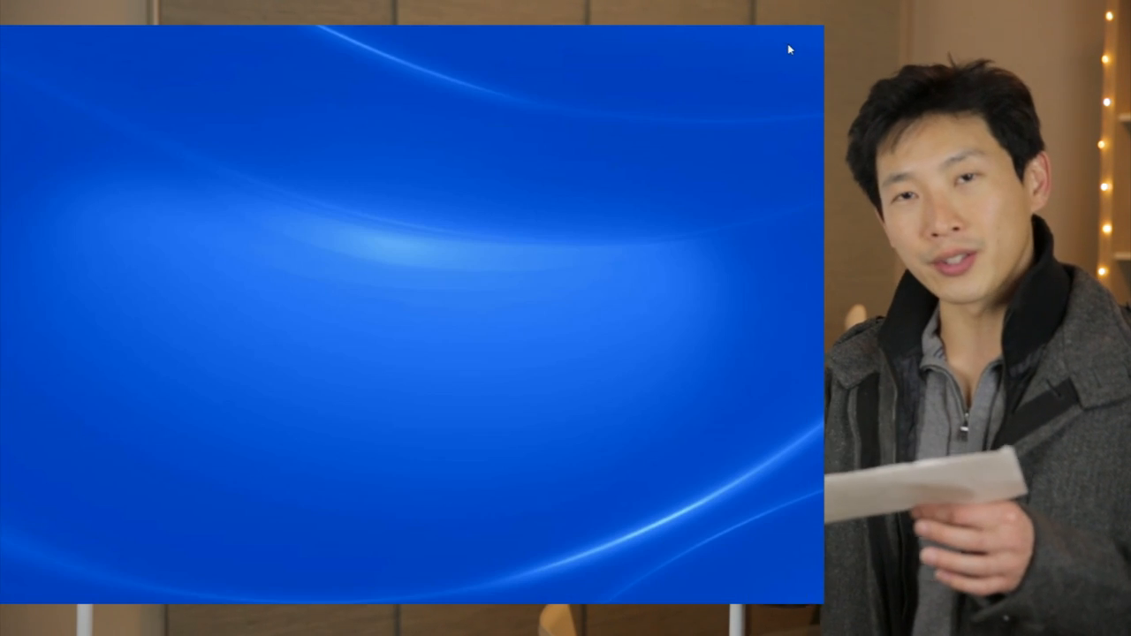